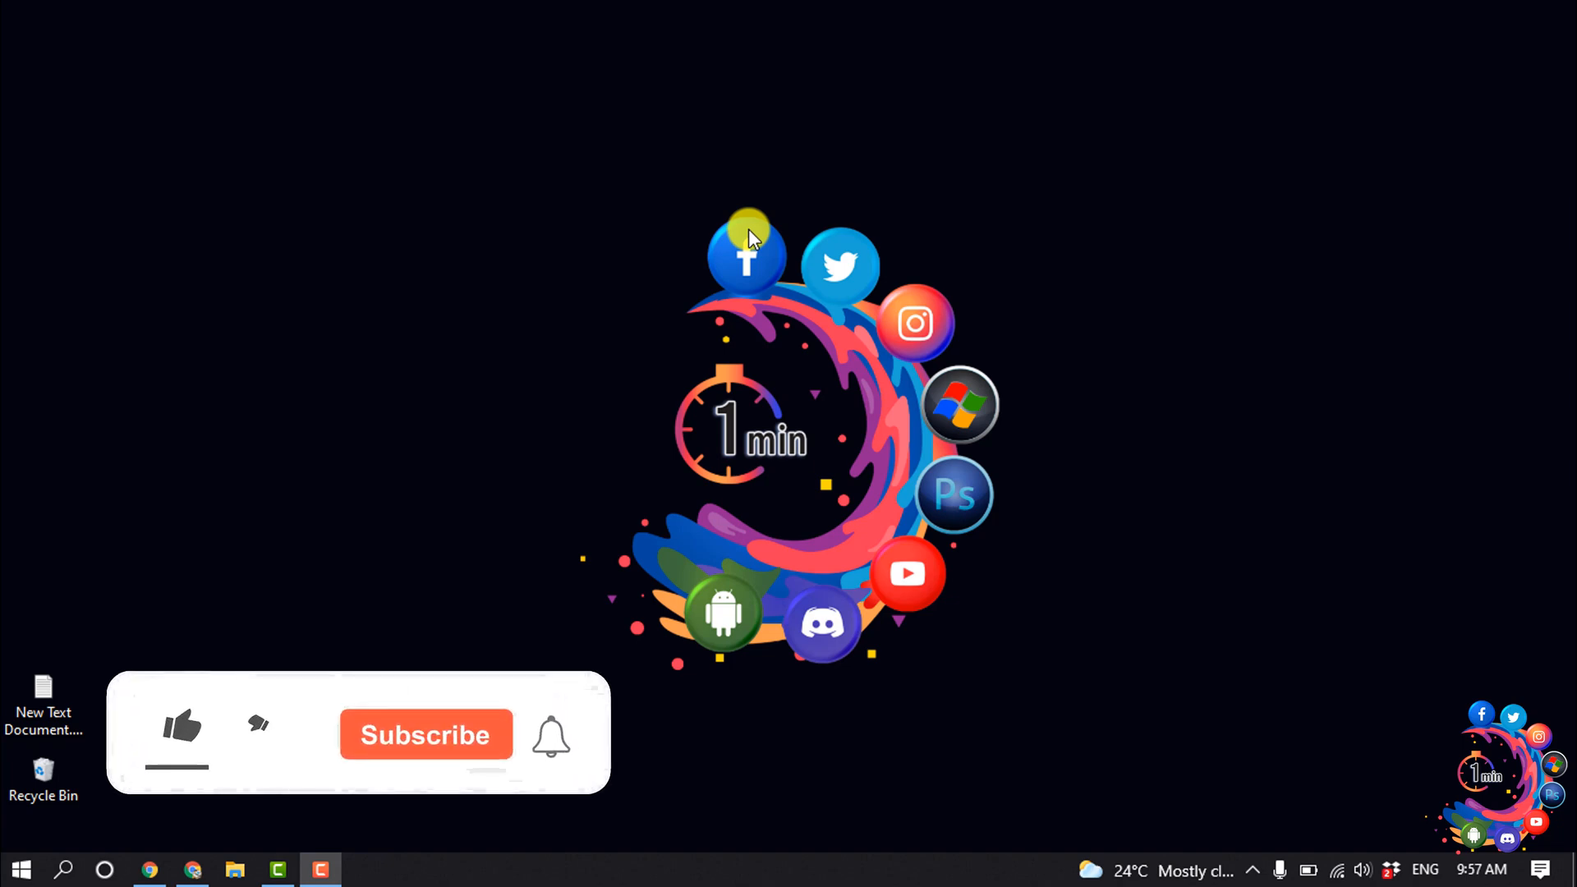
Step: Show the Followers list of the Voice of Arabh page
click(179, 726)
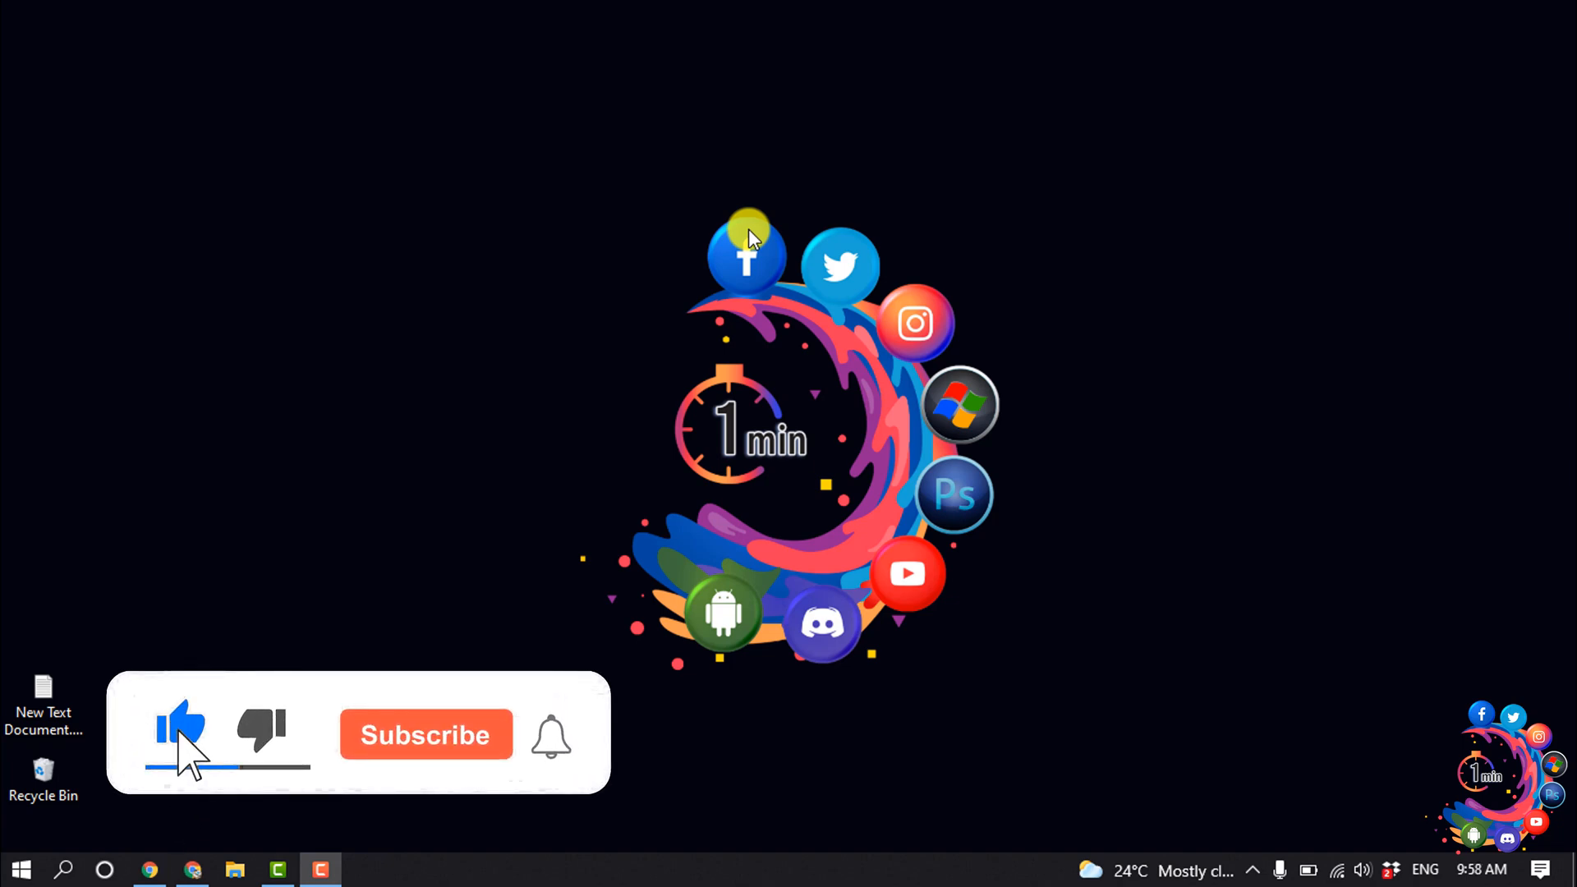
click(423, 734)
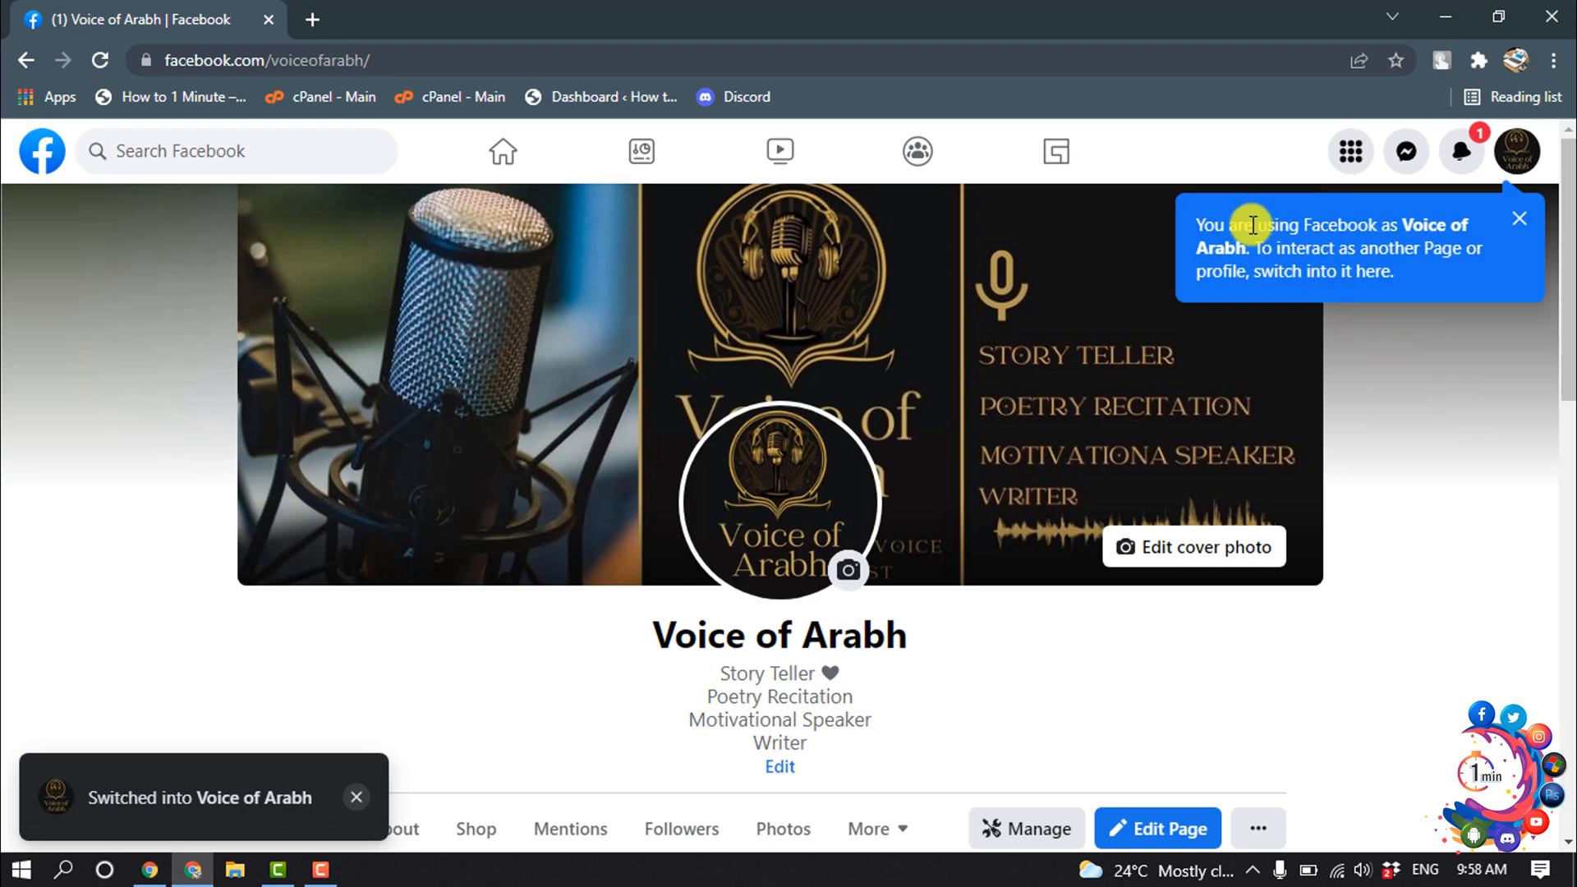
click(680, 481)
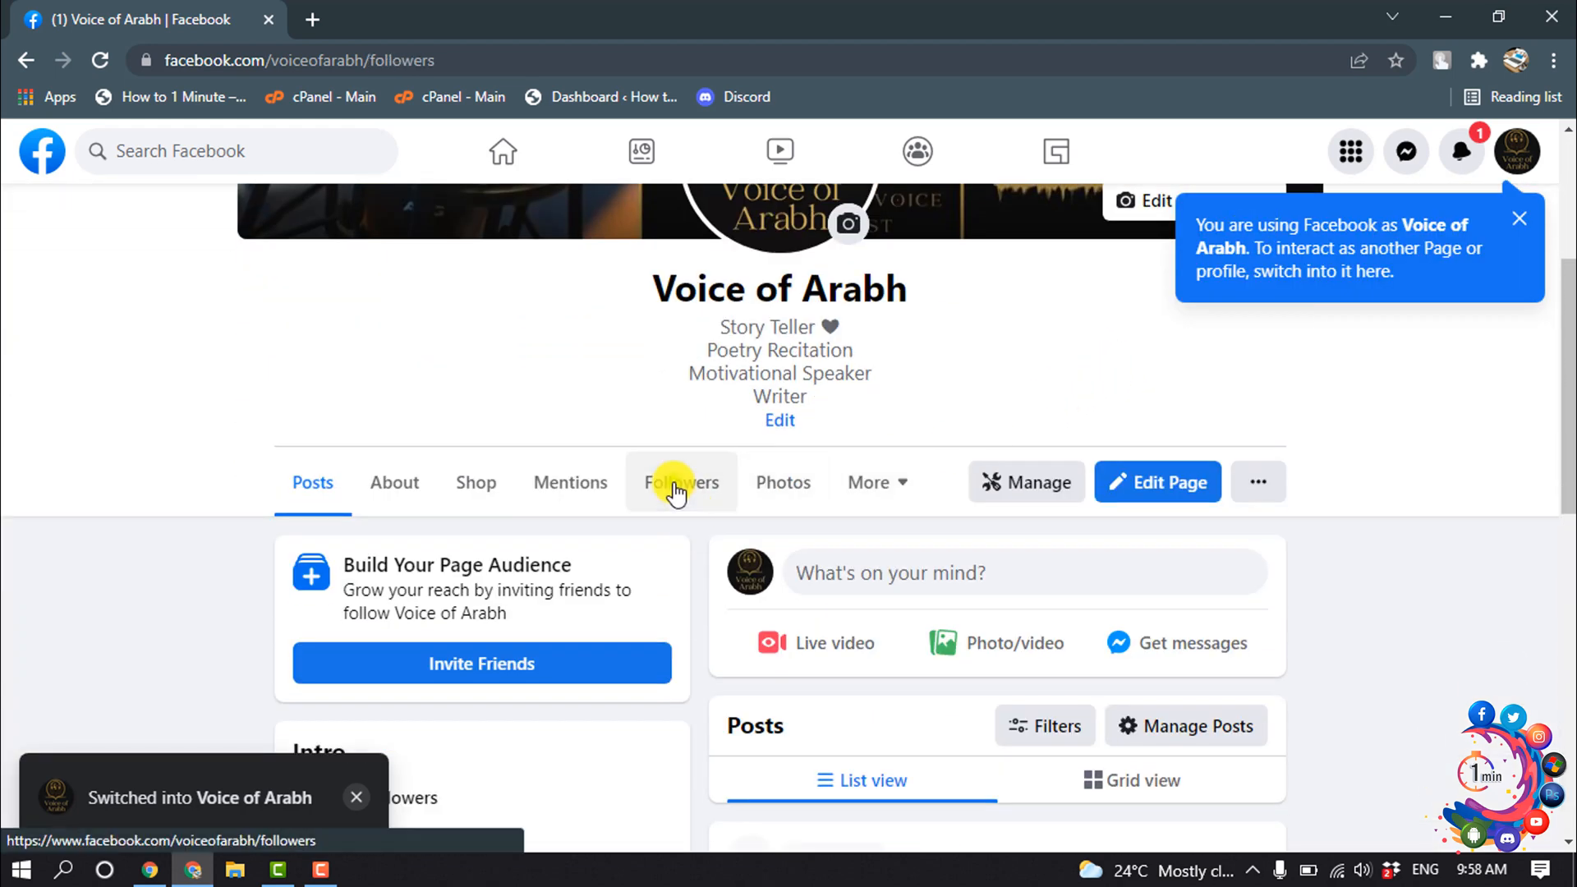
click(680, 483)
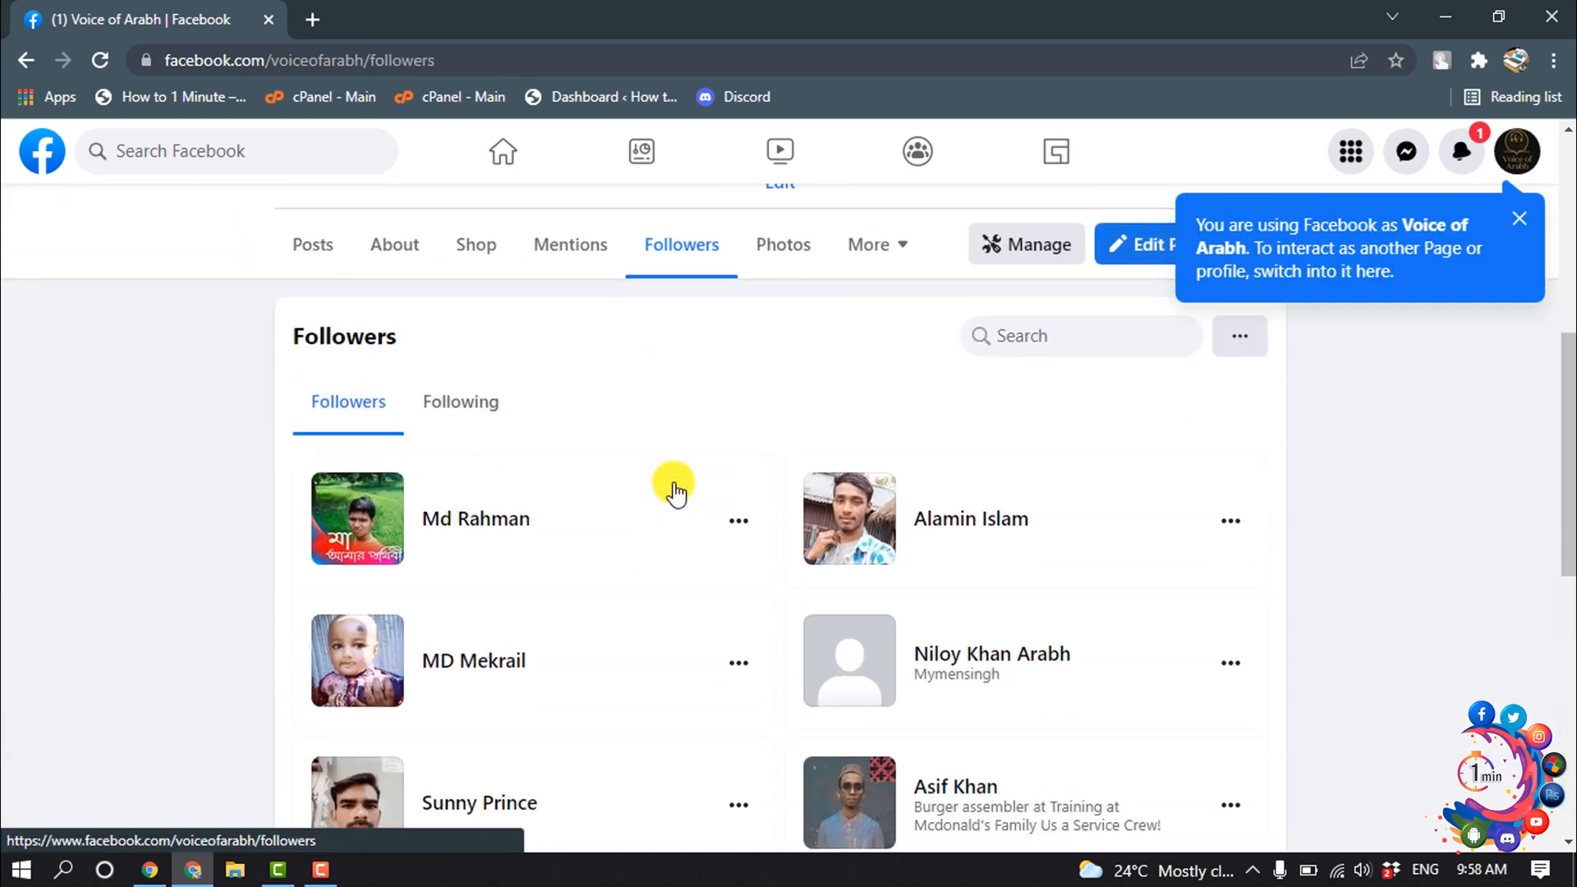
scroll(down, 3)
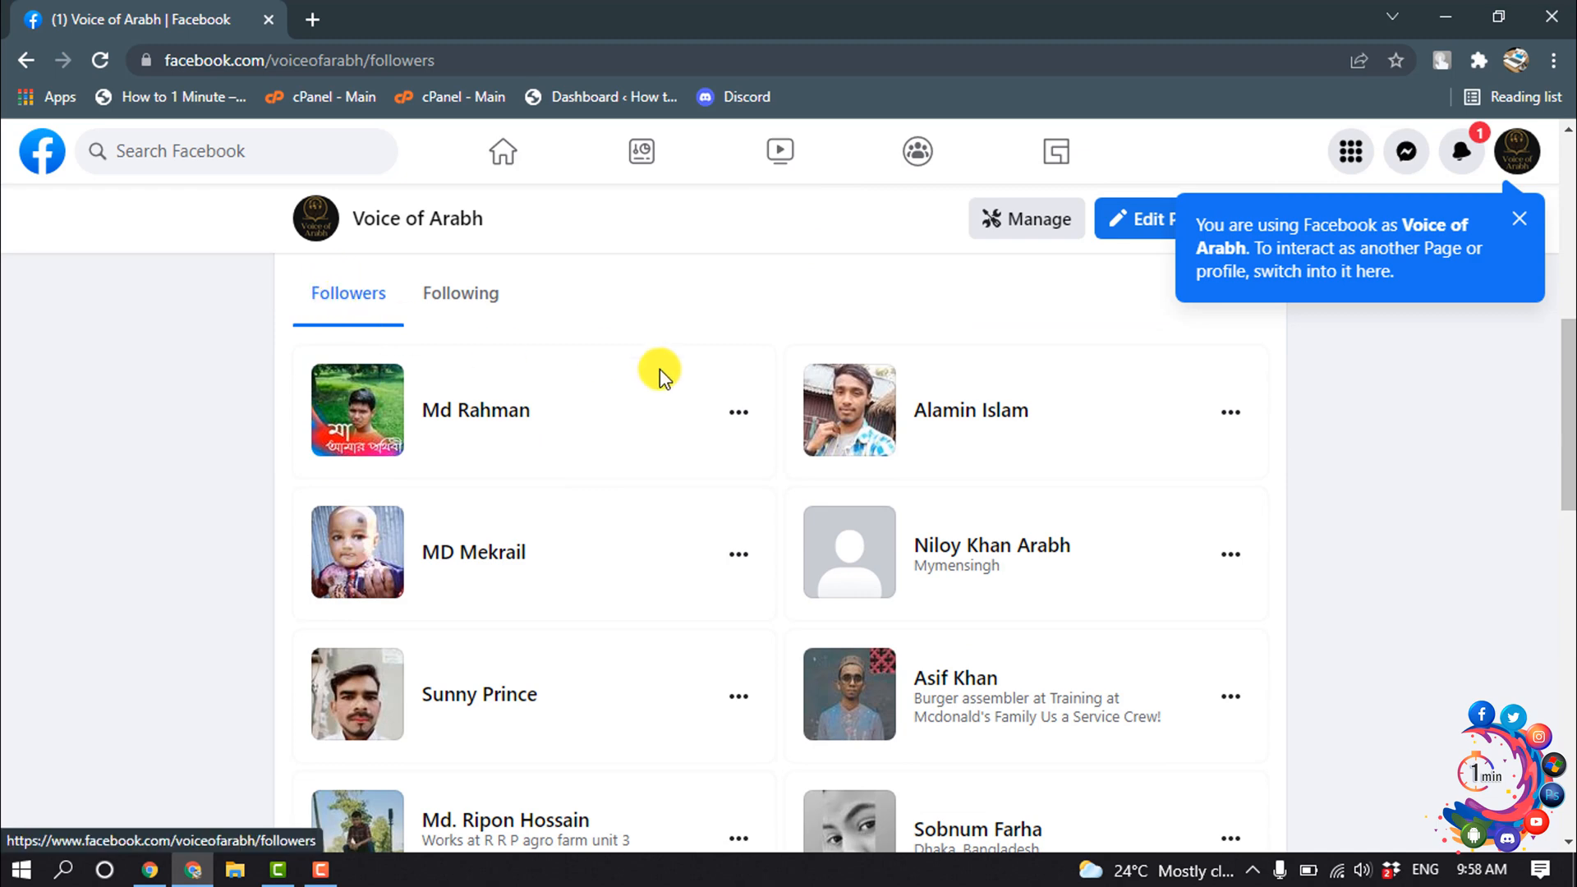
Step: Dismiss the 'You are using Facebook as' notice and scroll through the followers
click(1518, 218)
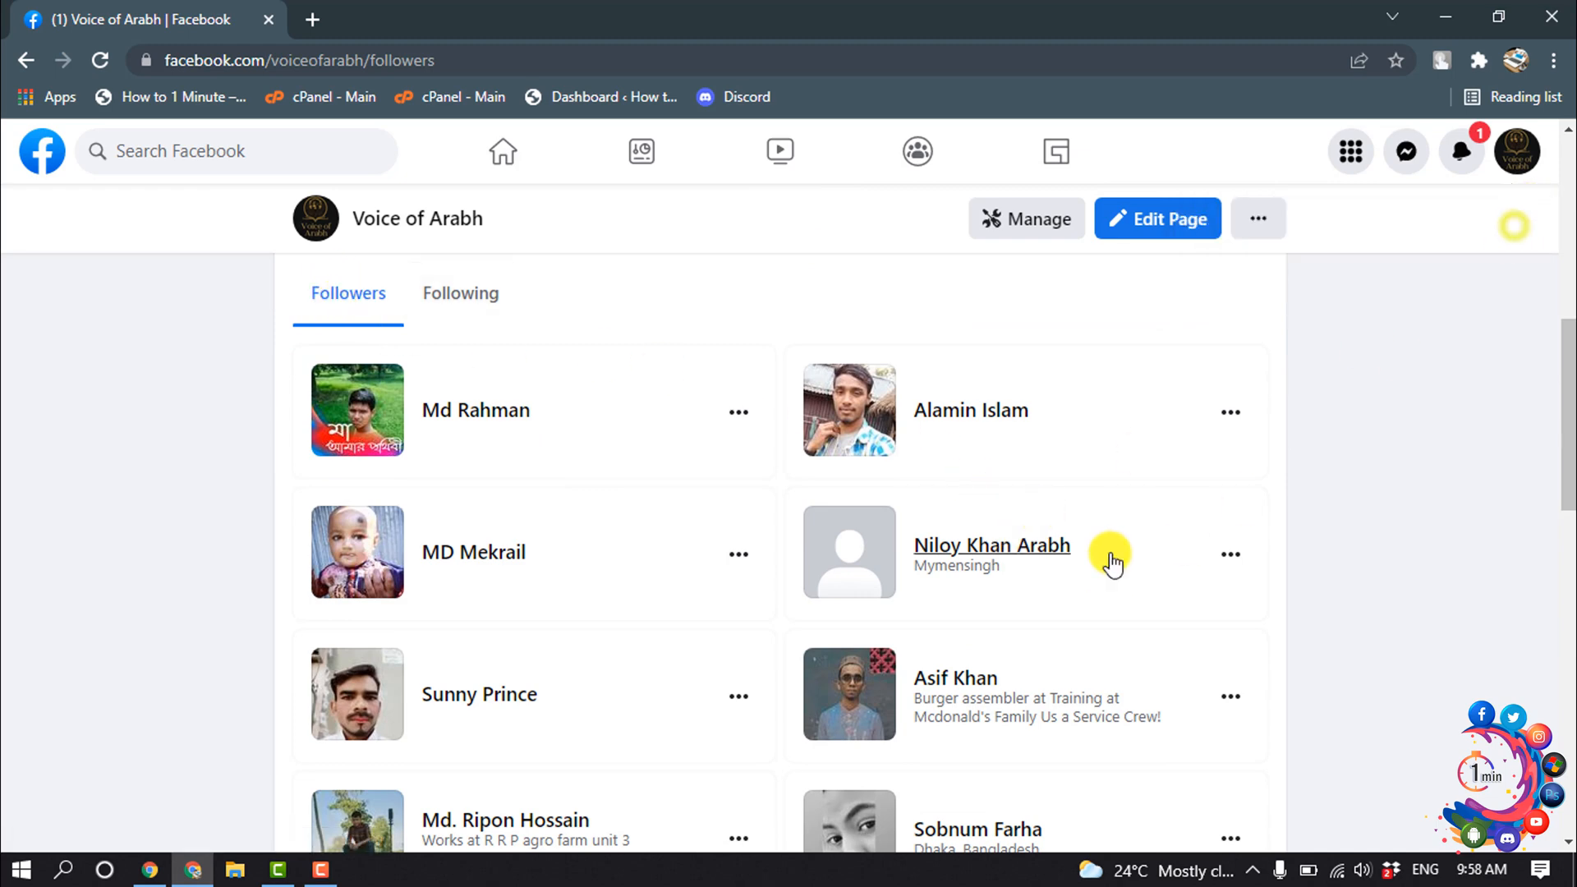
scroll(down, 3)
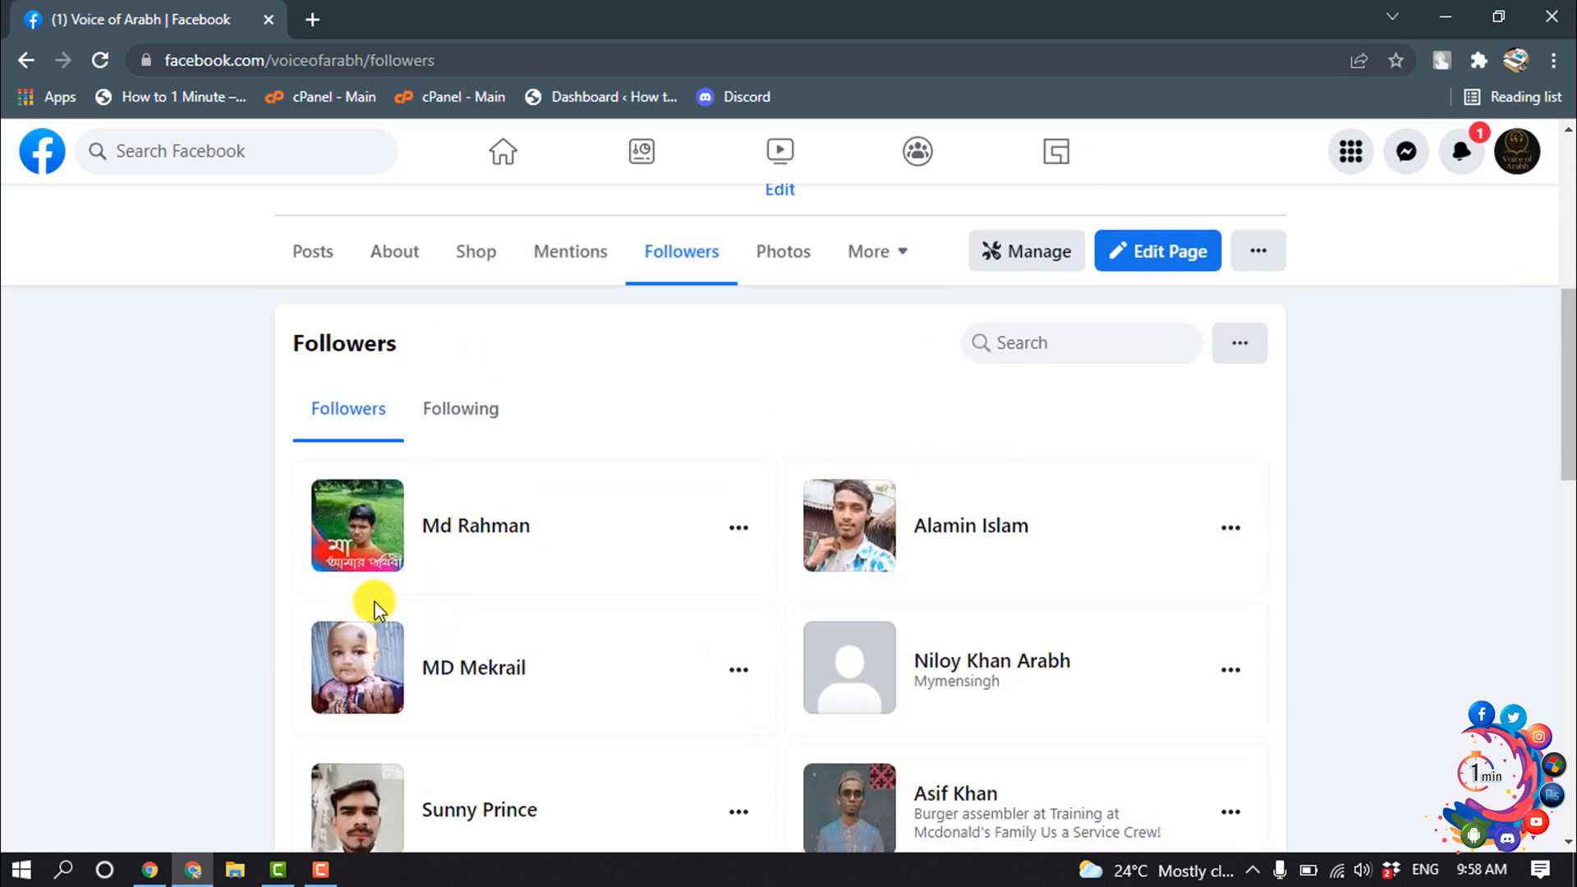
mouse_move(871, 649)
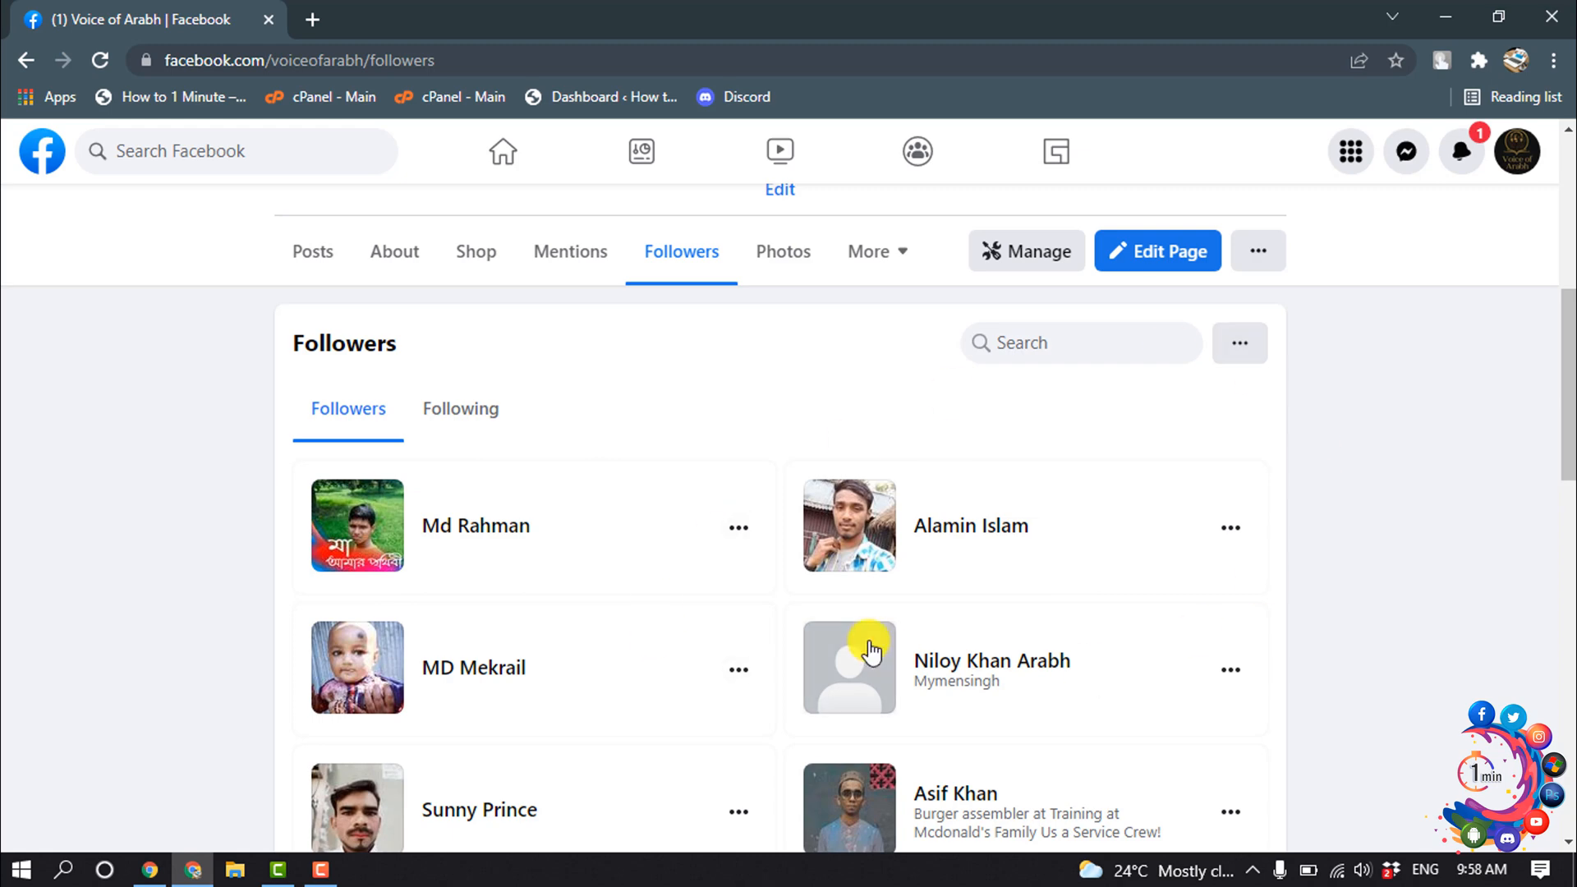
mouse_move(1242, 649)
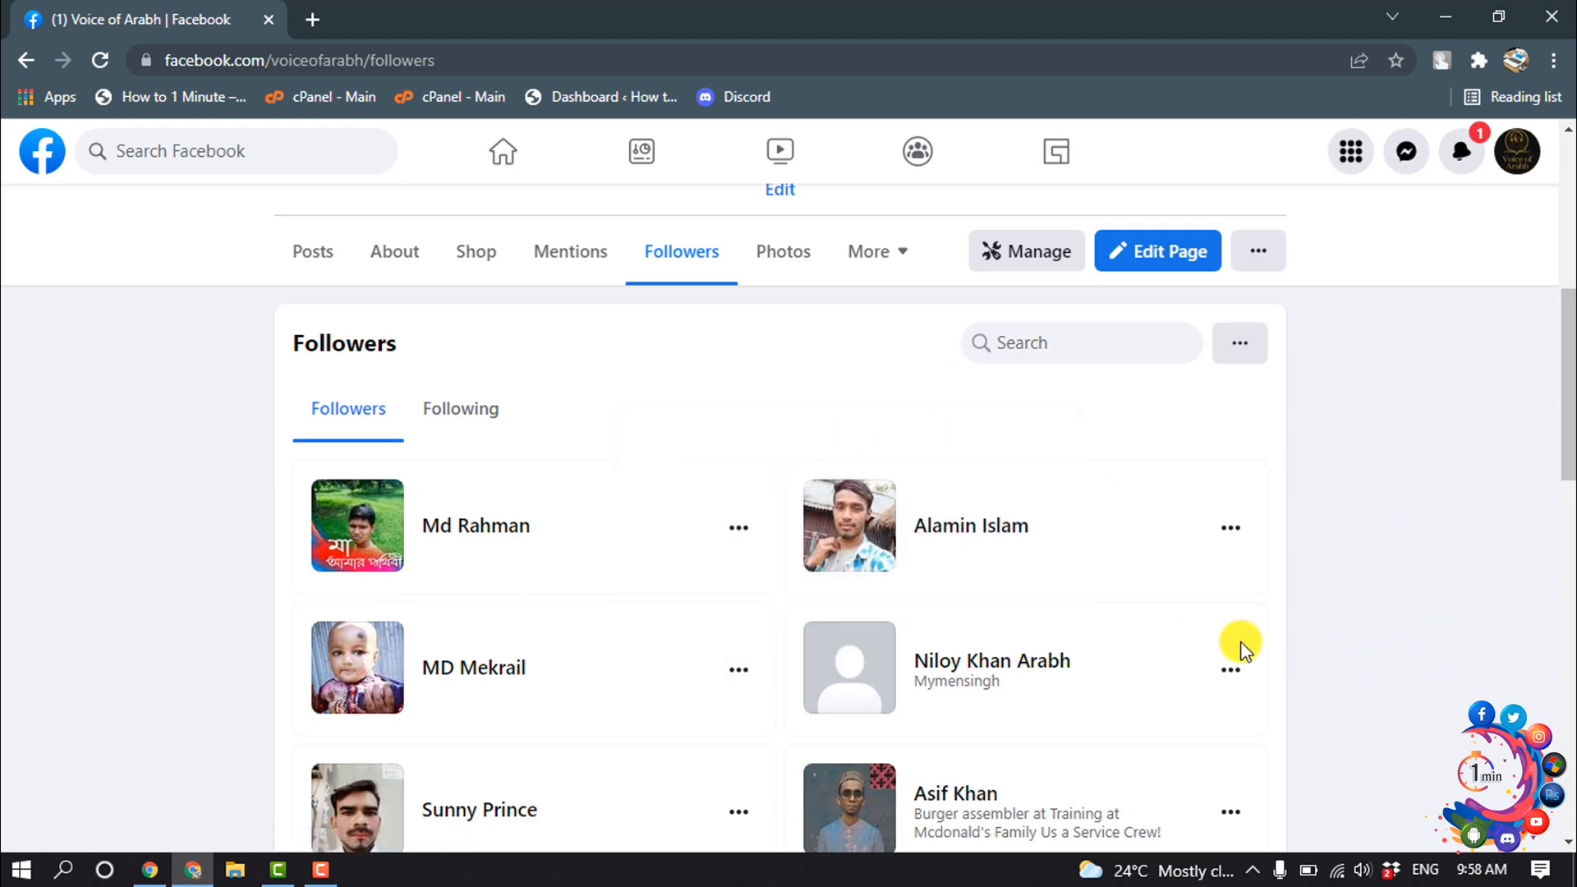
mouse_move(1303, 650)
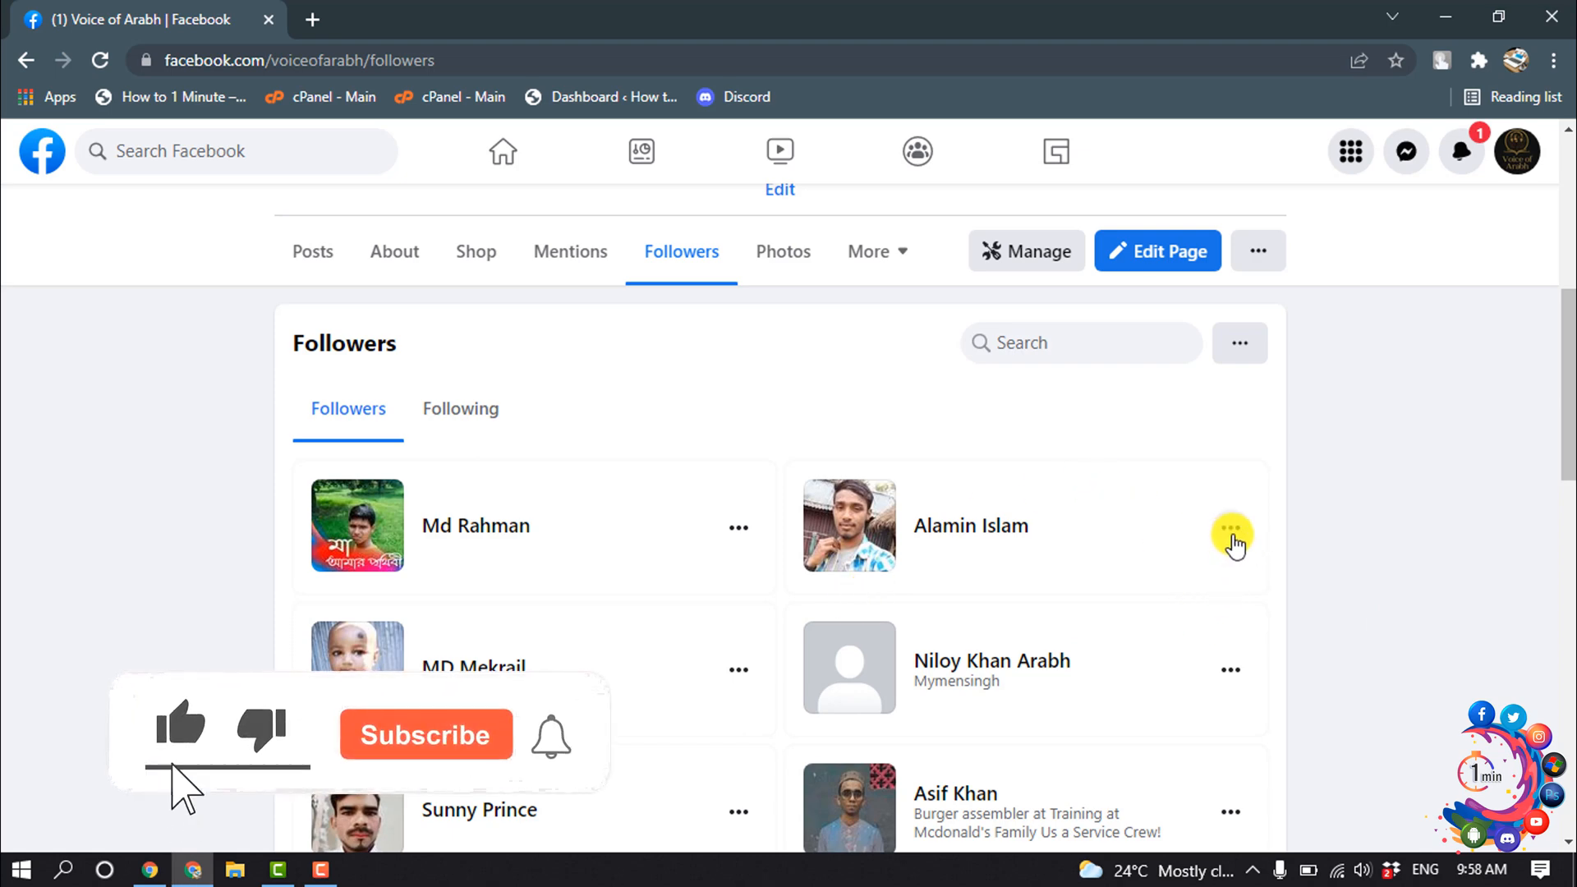
click(1230, 530)
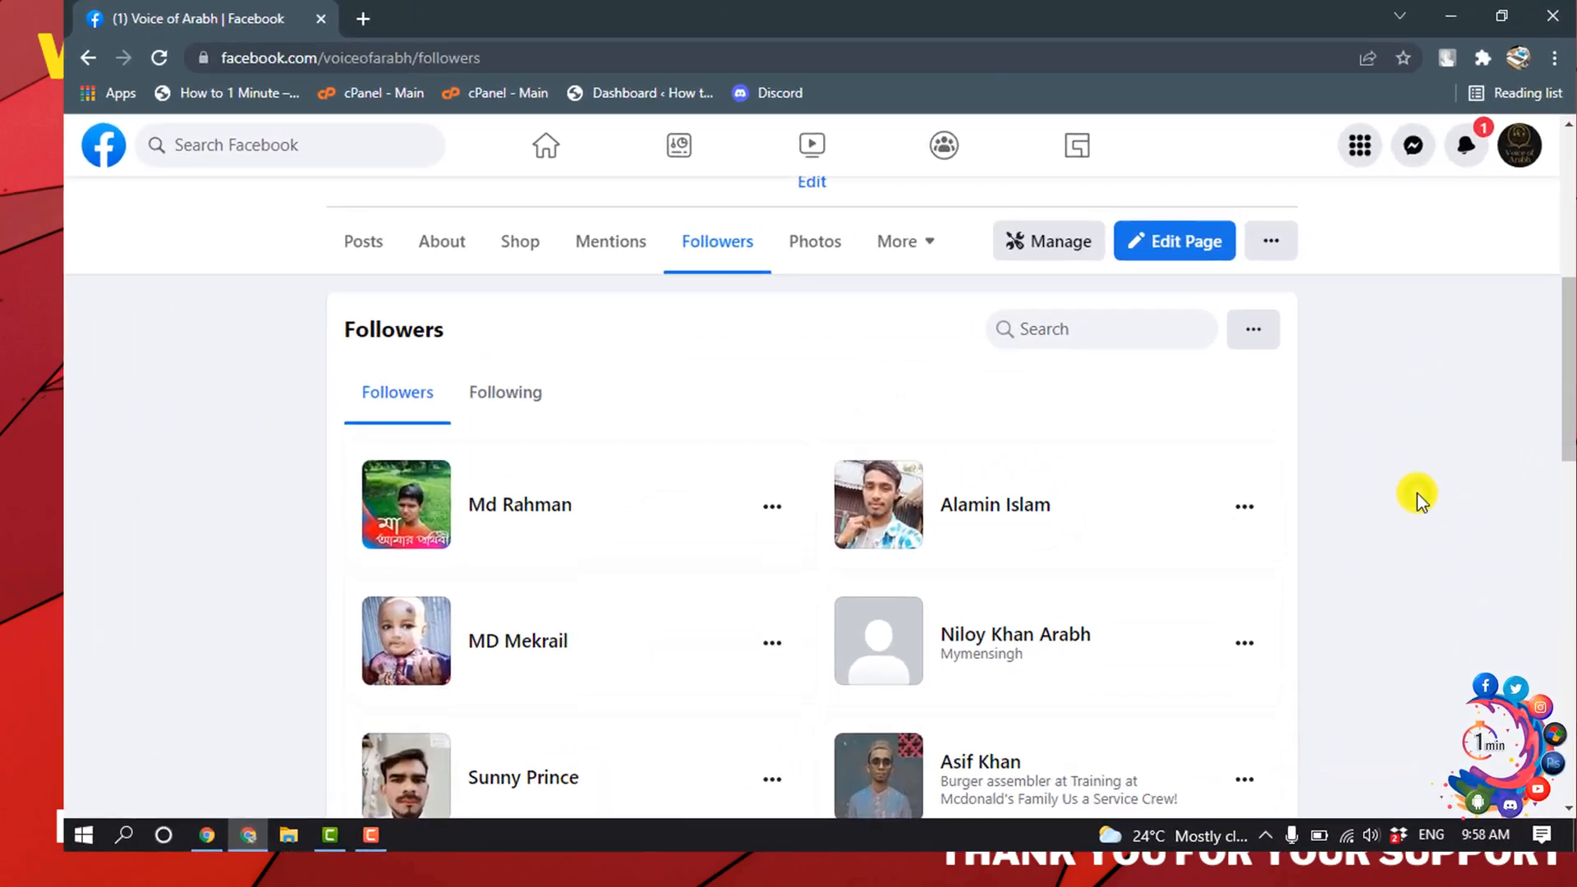
scroll(down, 3)
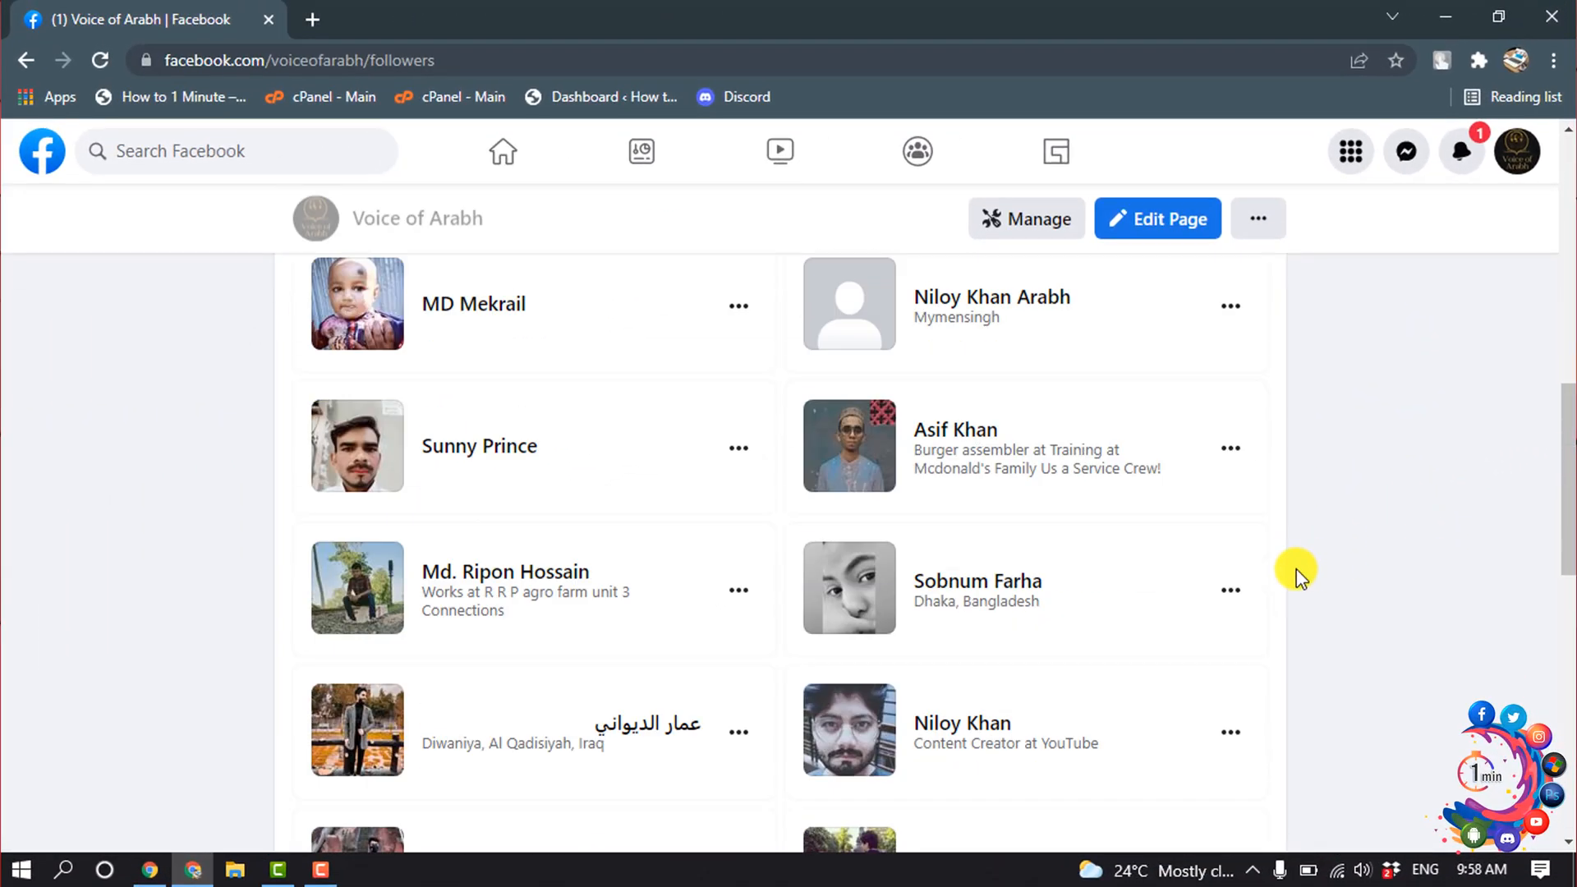